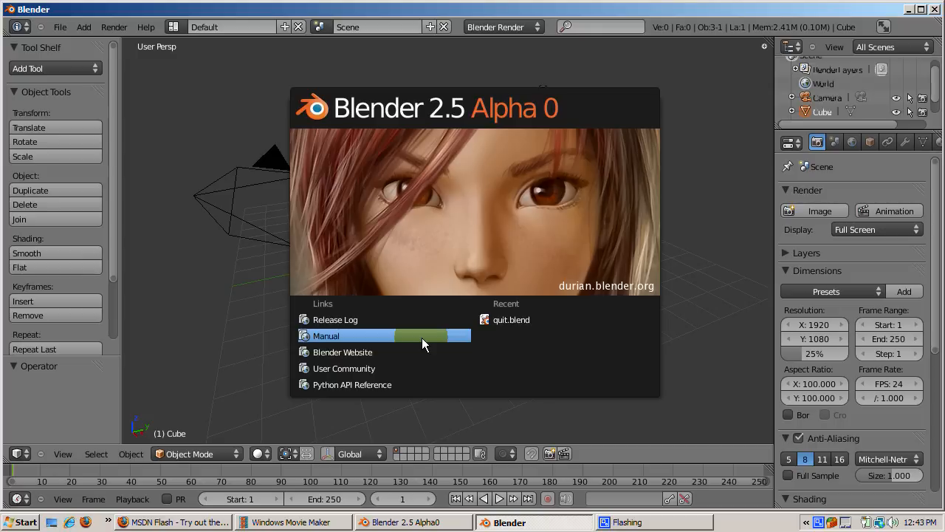
Open the Blender wiki manual in Firefox from the splash screen's Manual link.
click(326, 335)
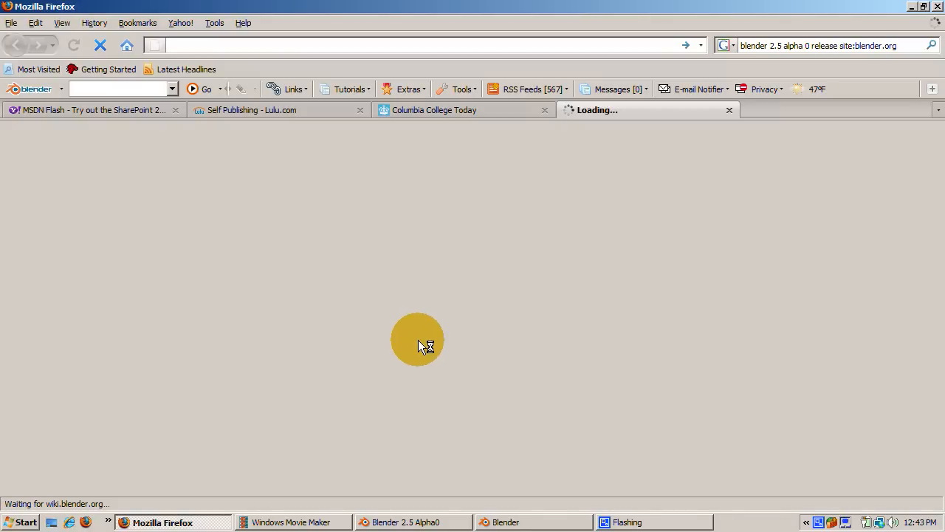
mouse_move(377, 432)
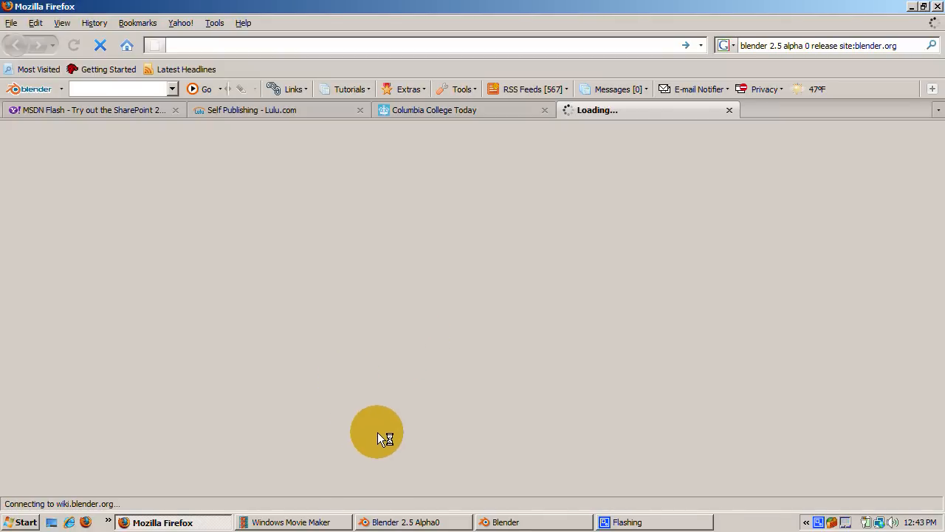
mouse_move(462, 492)
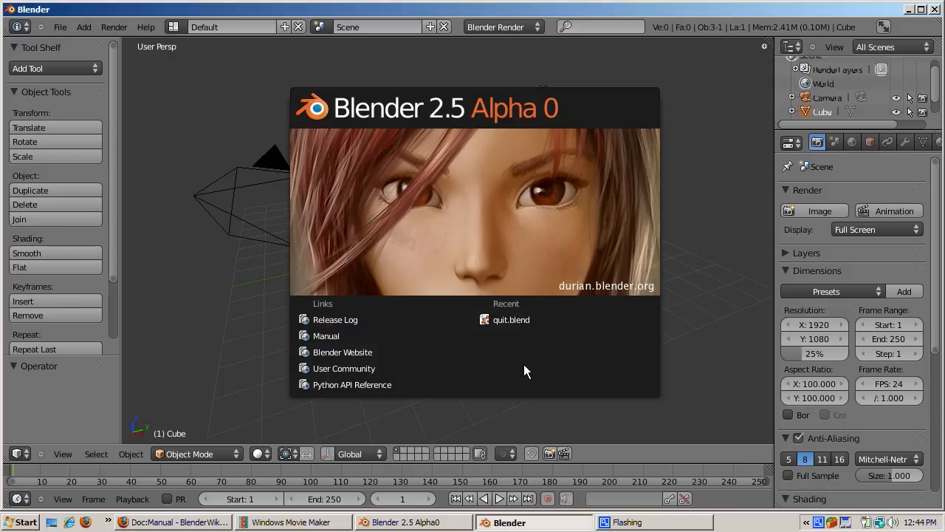
mouse_move(526, 372)
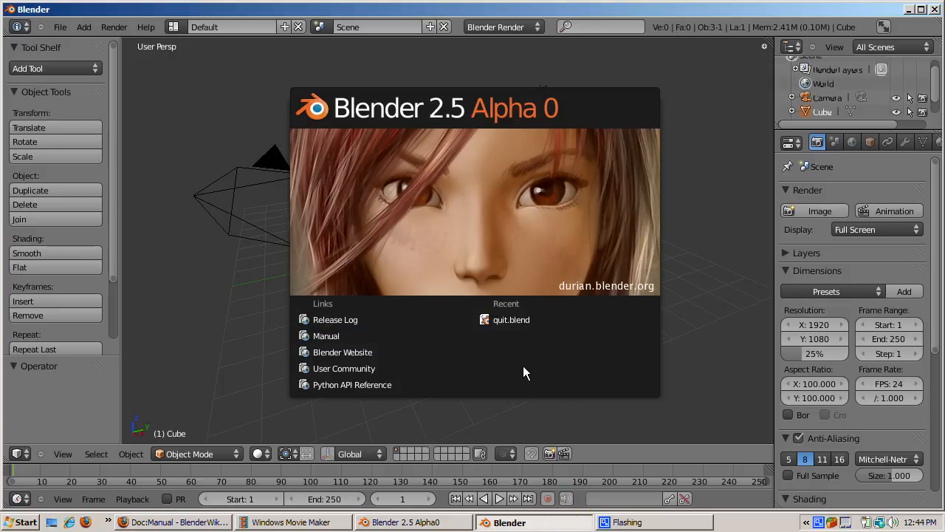
Close the welcome splash to reveal the cube, camera and light.
click(524, 372)
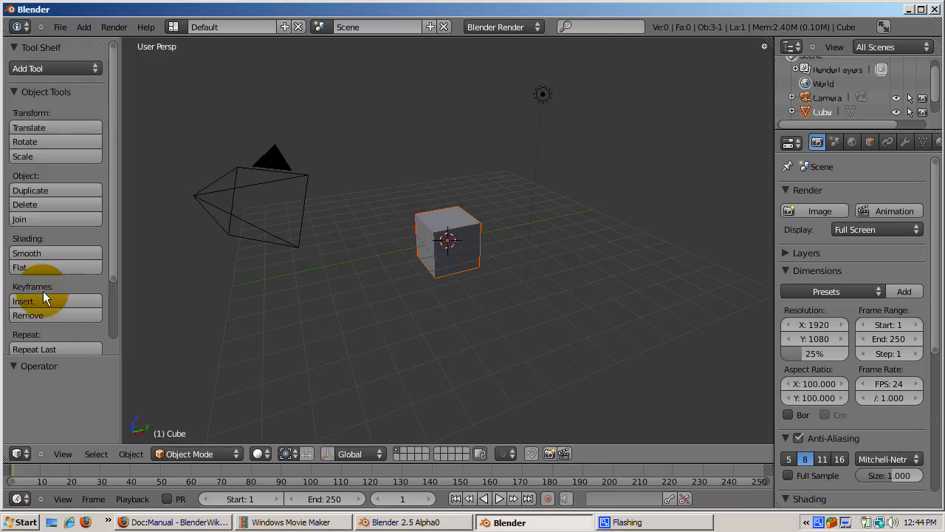
mouse_move(41, 44)
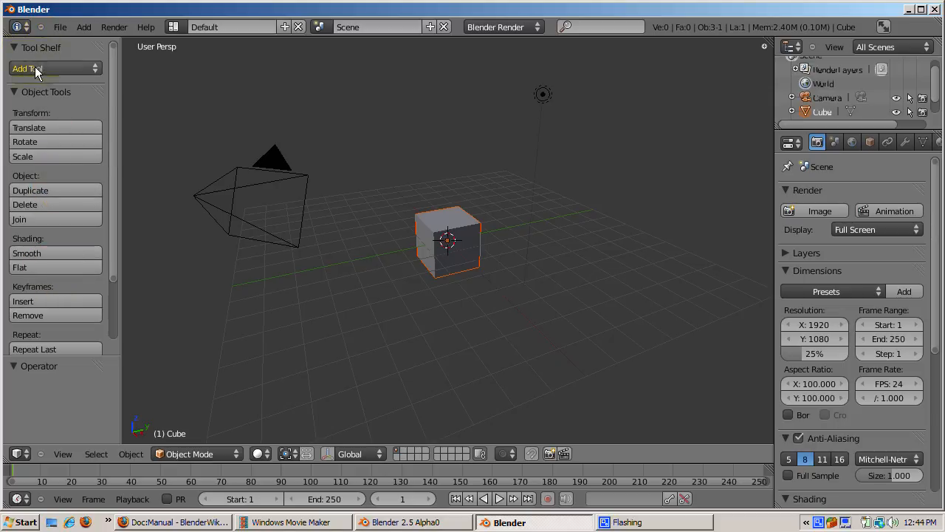
mouse_move(36, 68)
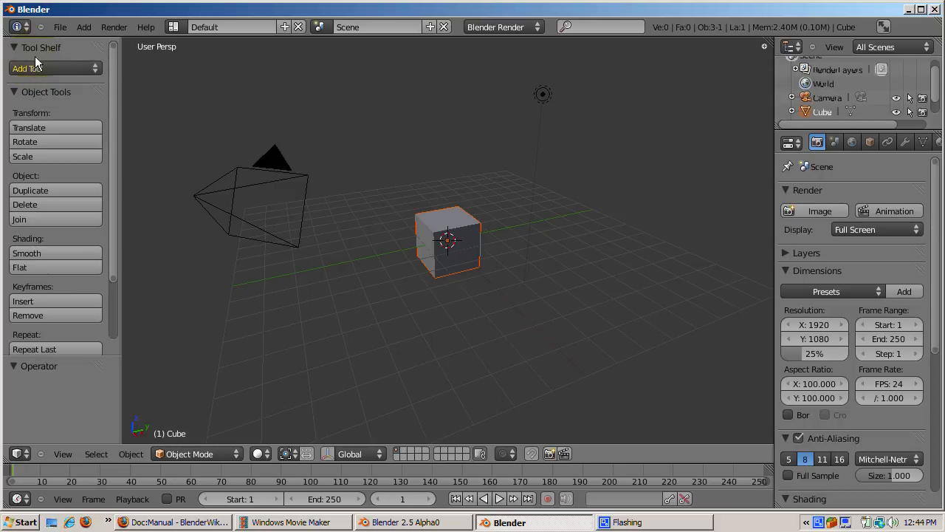
mouse_move(36, 69)
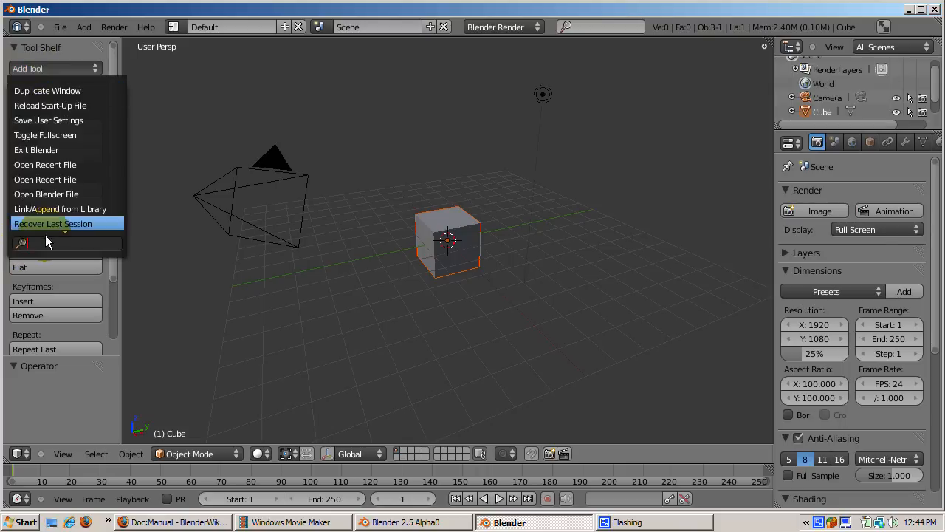
mouse_move(37, 242)
text(save)
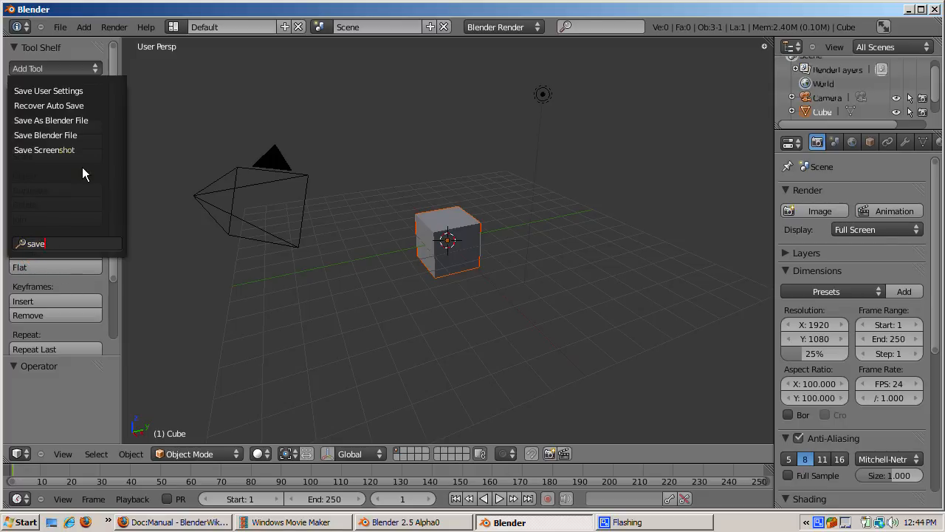
mouse_move(45, 134)
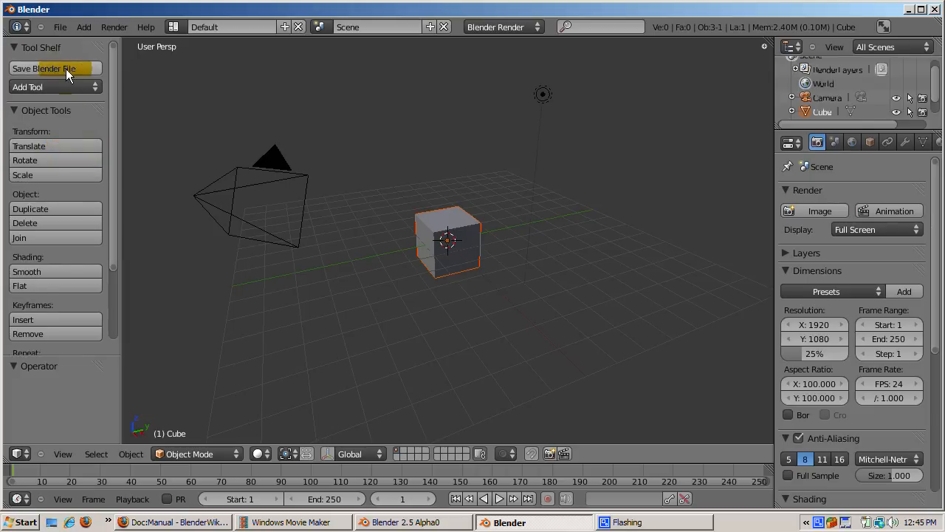
mouse_move(67, 74)
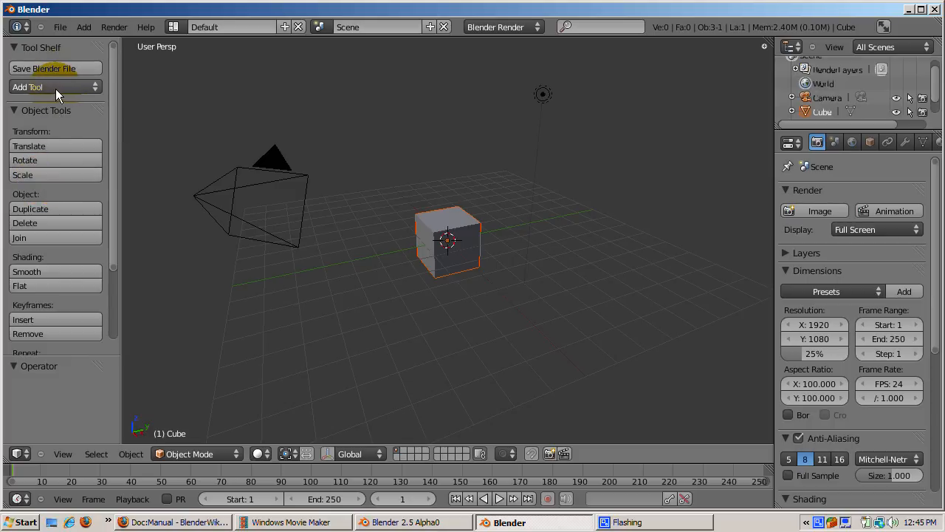
mouse_move(58, 93)
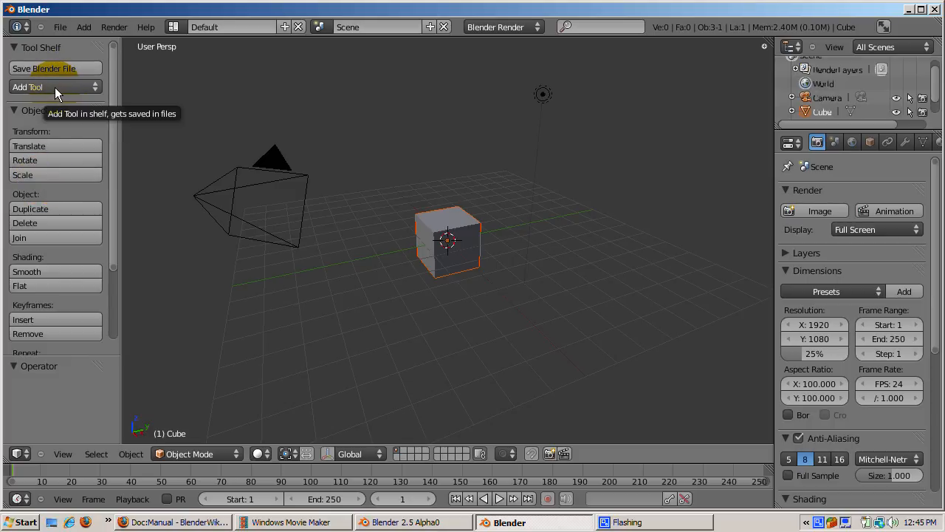
Add a Link/Append from Library tool to the Tool Shelf below Save Blender File.
click(56, 87)
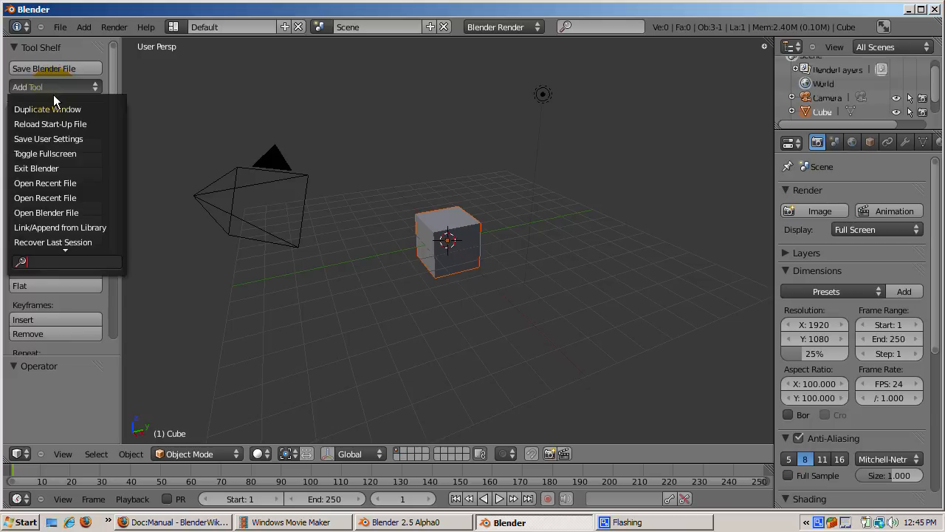
text(a)
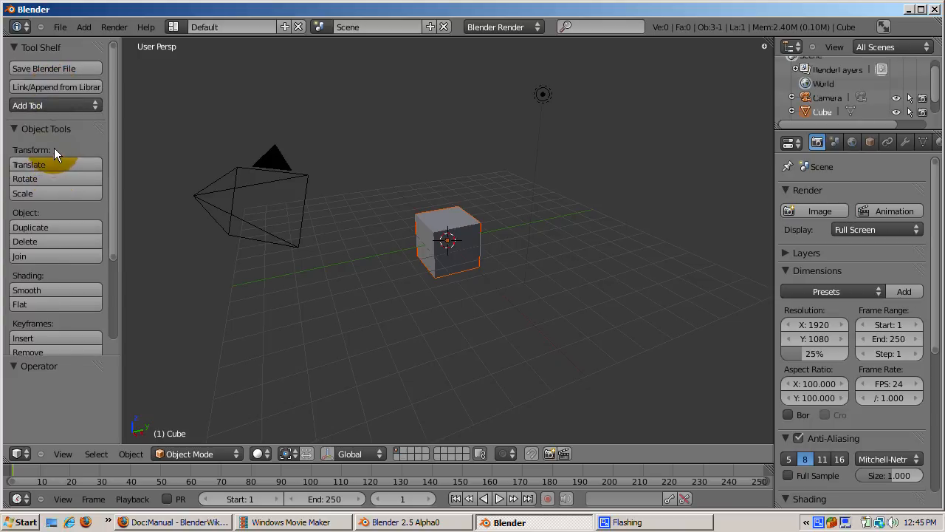
mouse_move(55, 87)
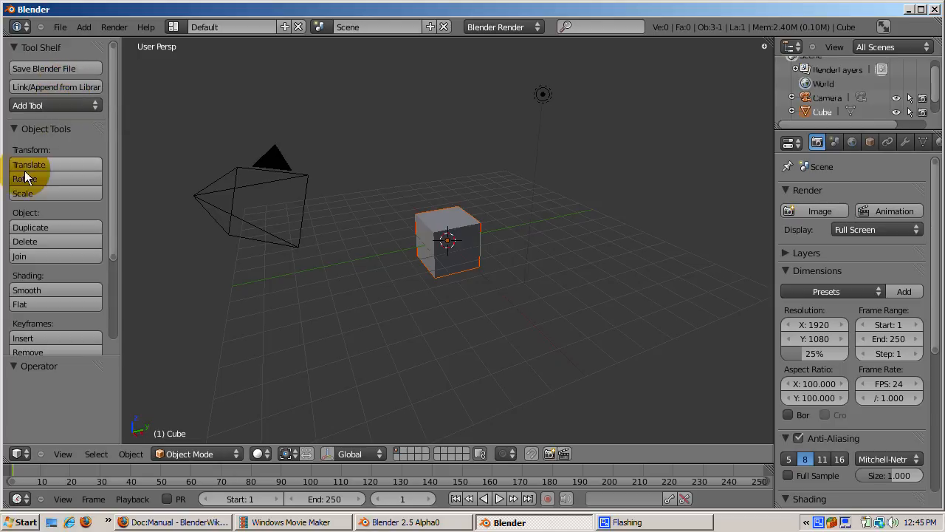
mouse_move(31, 227)
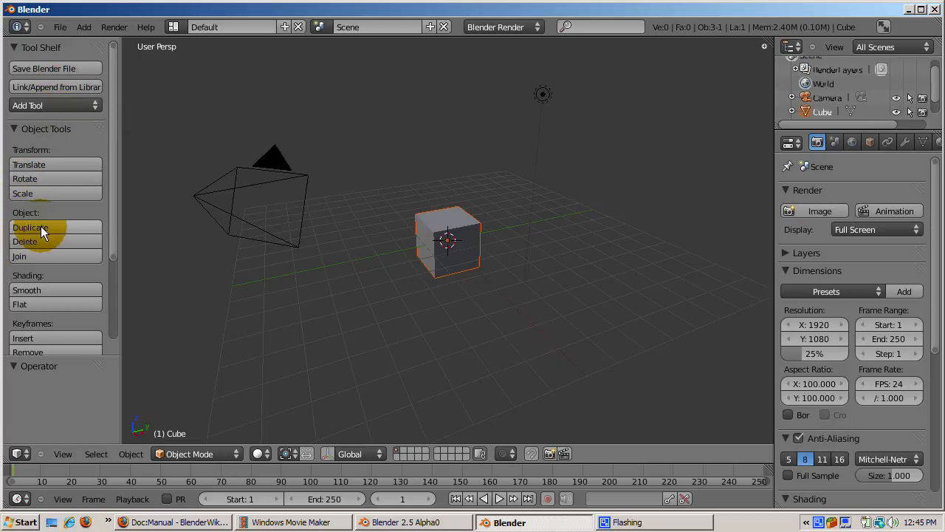
mouse_move(41, 228)
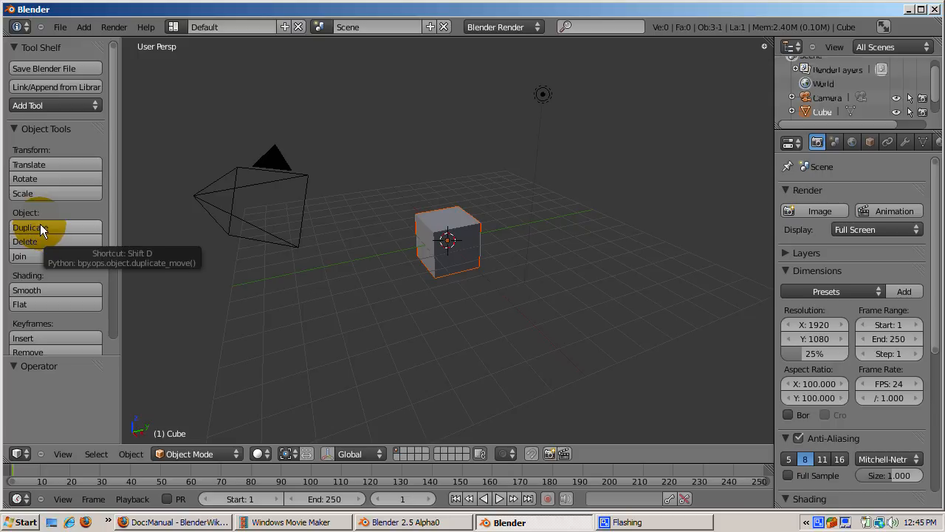
mouse_move(109, 140)
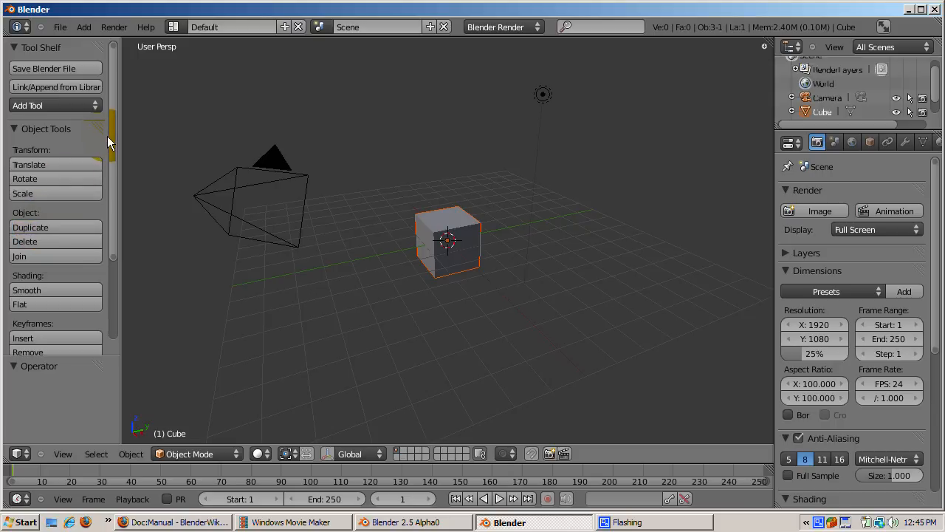
mouse_move(66, 138)
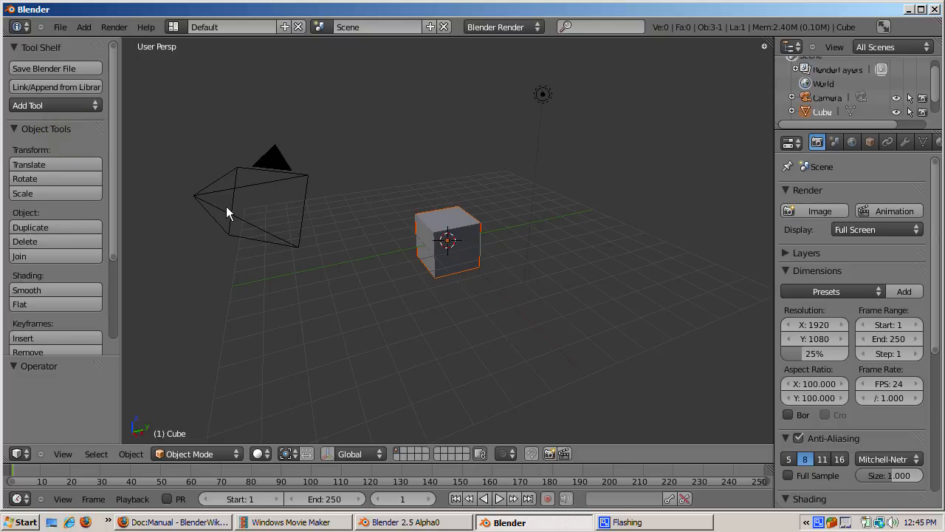
mouse_move(301, 244)
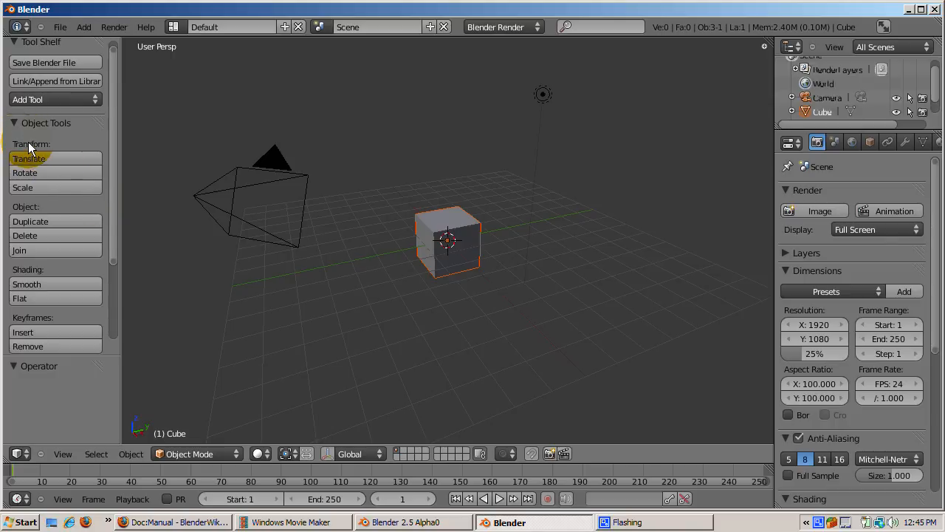
Switch the cube into Edit Mode with Tab.
key(Tab)
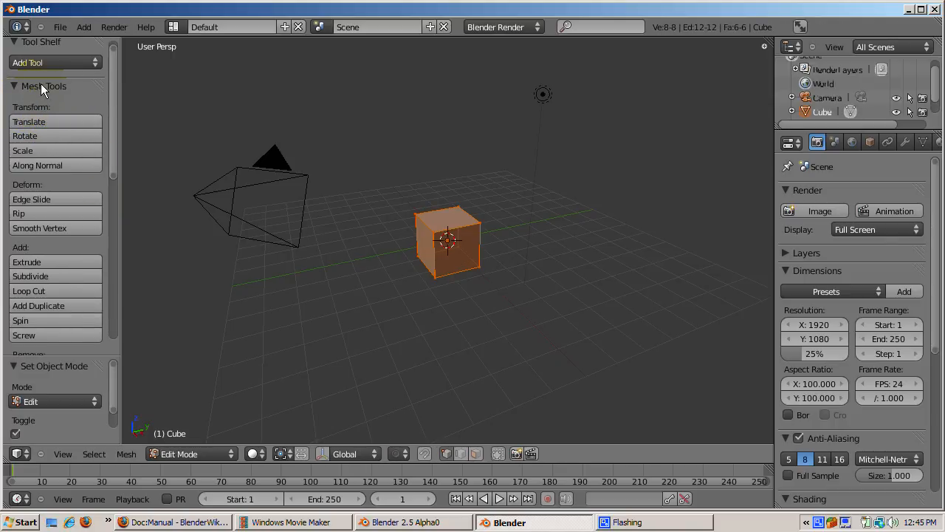
mouse_move(167, 300)
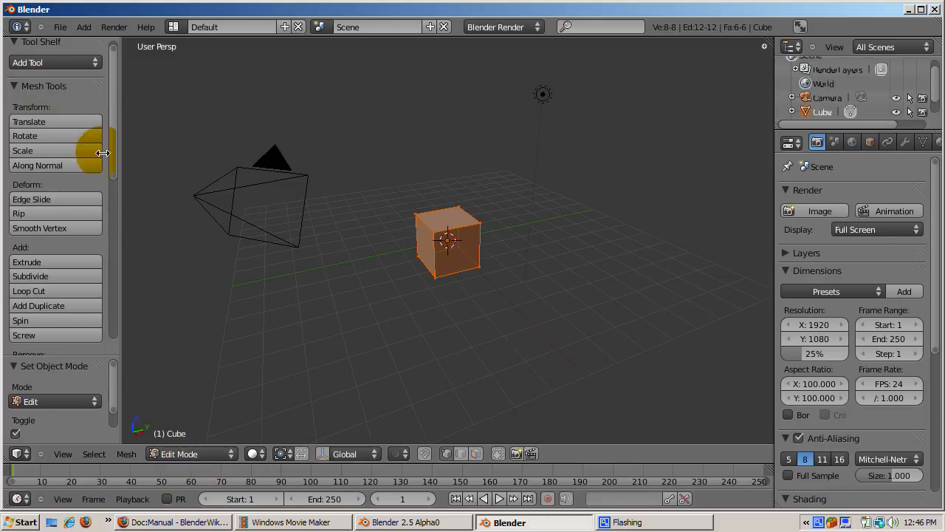
mouse_move(48, 166)
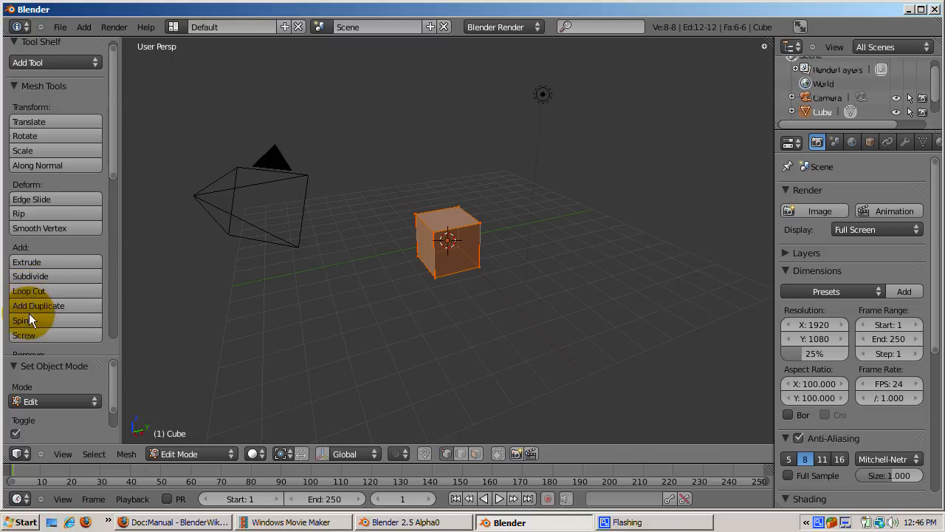
mouse_move(43, 155)
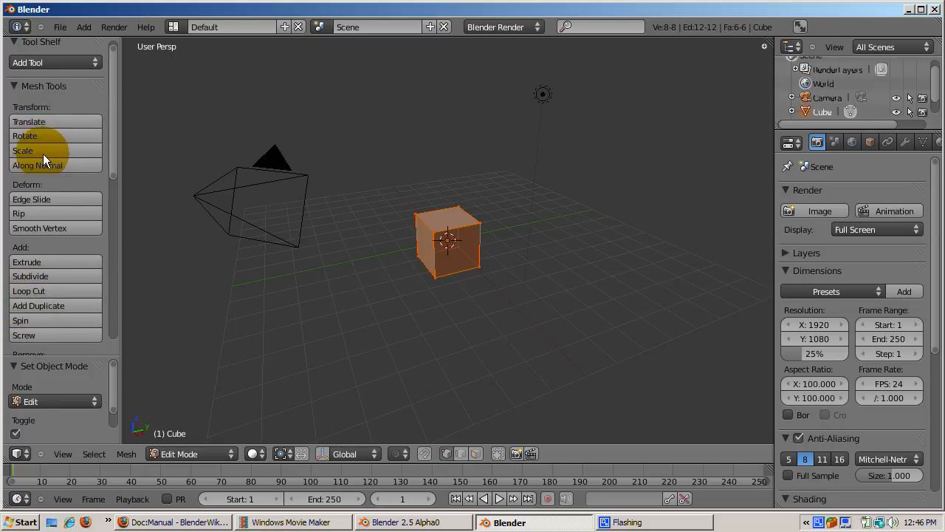
mouse_move(52, 93)
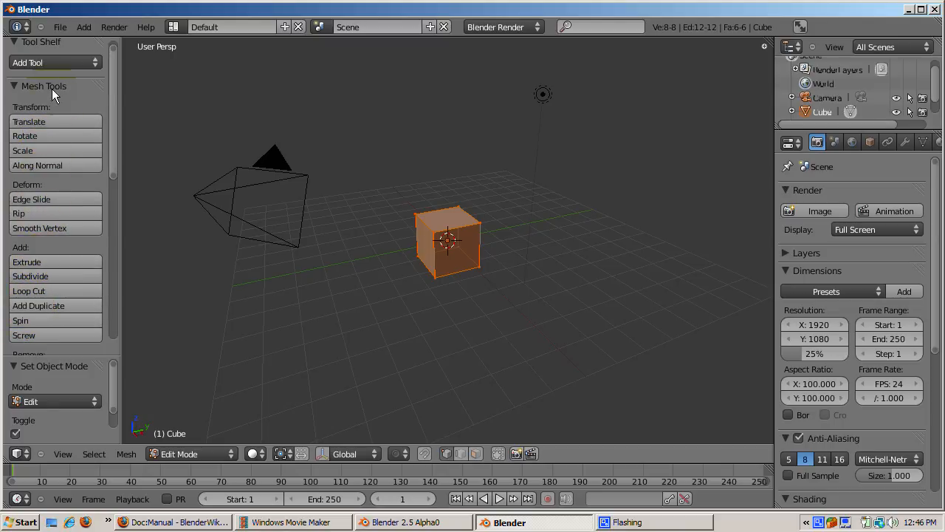
mouse_move(354, 201)
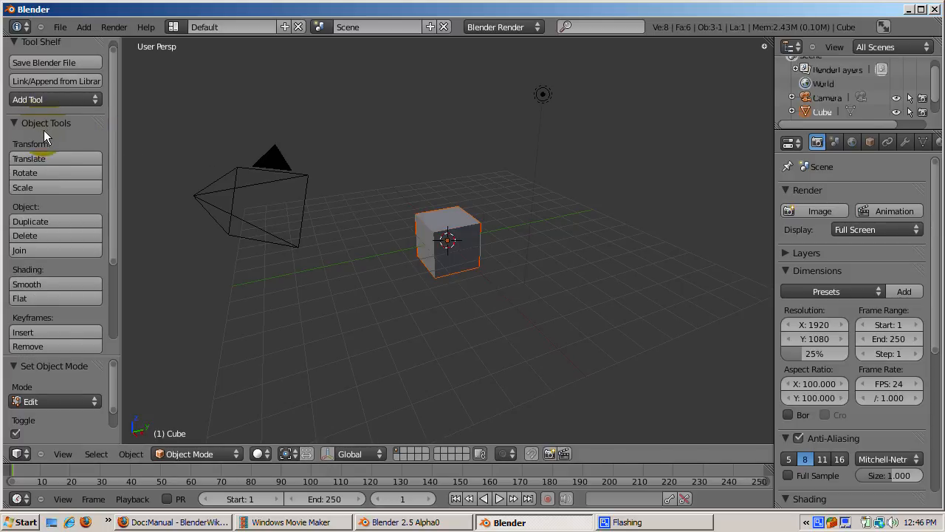
mouse_move(65, 161)
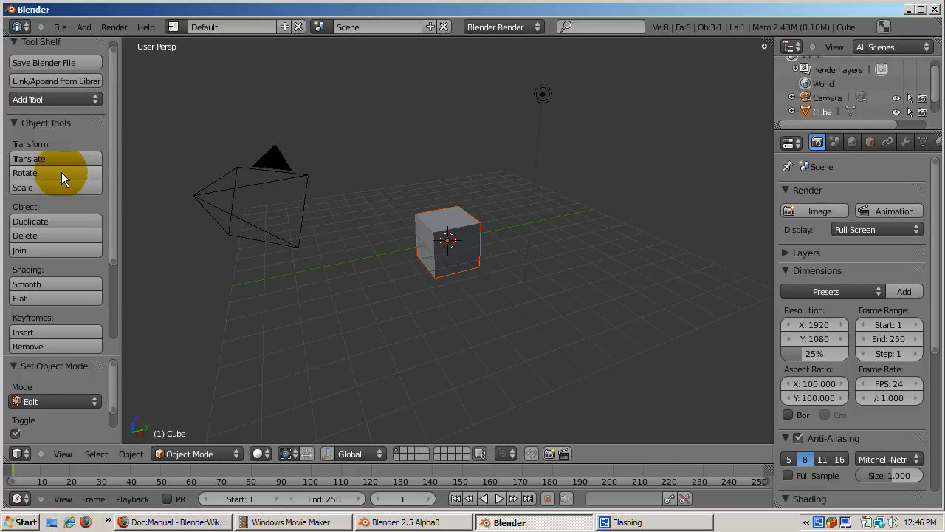
mouse_move(59, 187)
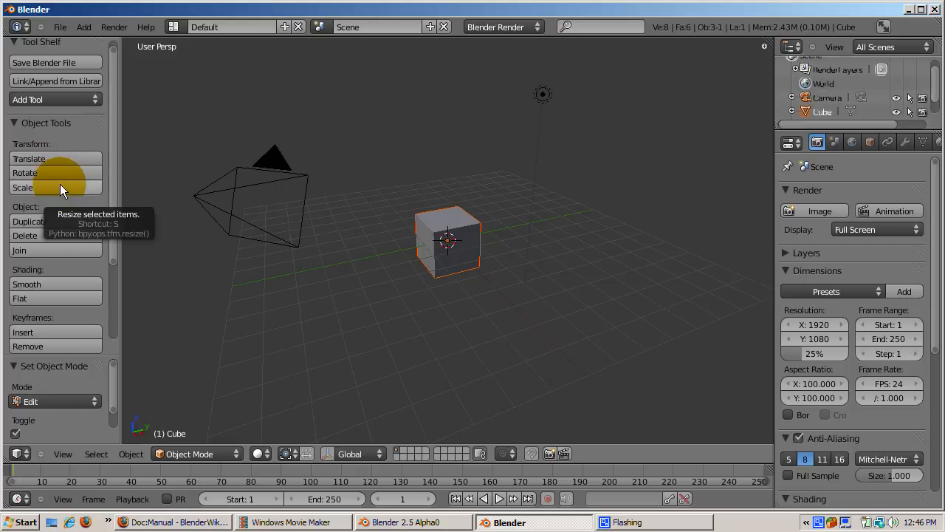
mouse_move(483, 135)
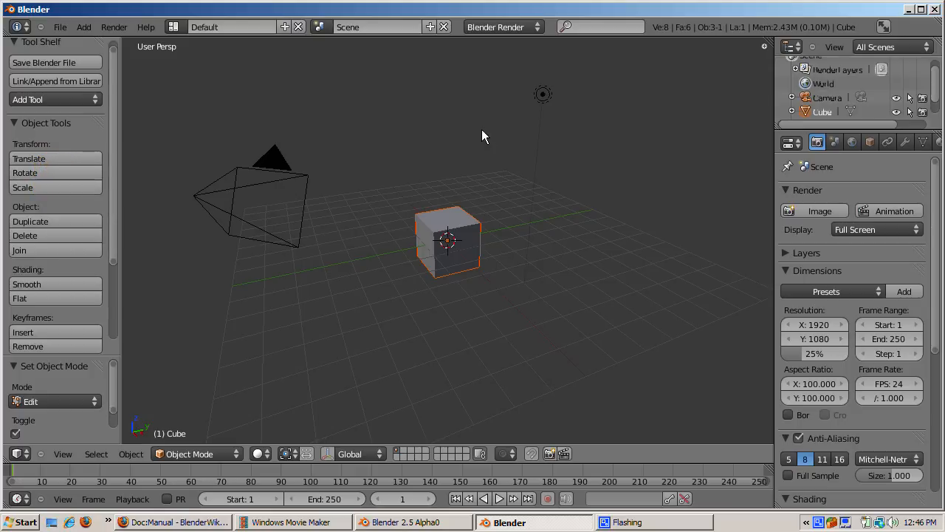
mouse_move(55, 180)
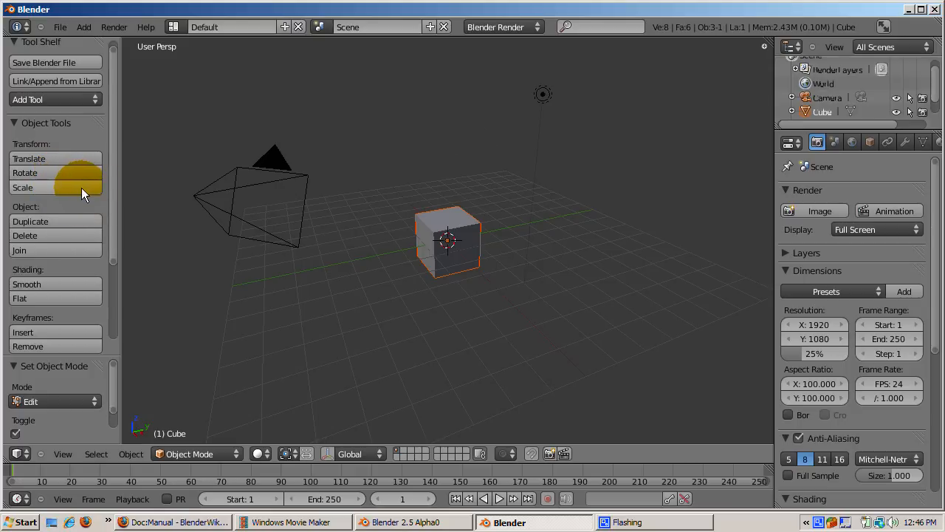
mouse_move(447, 187)
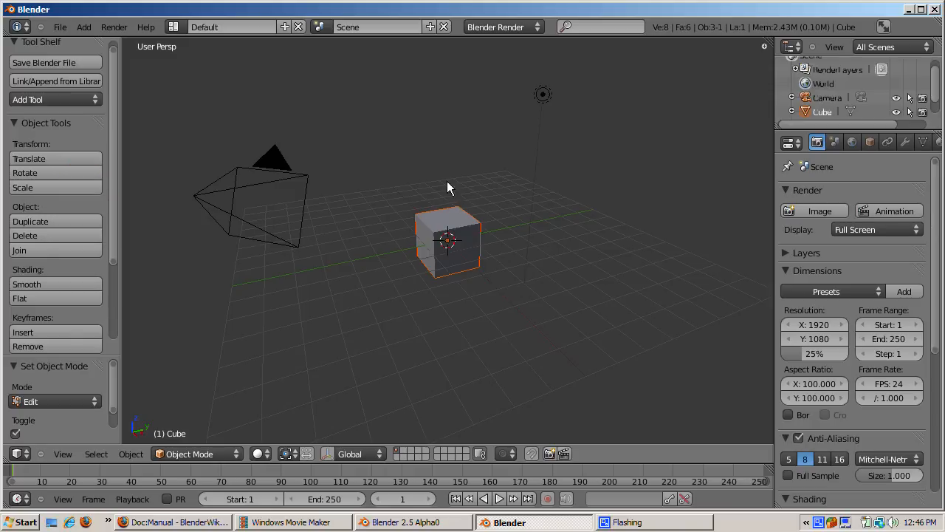
mouse_move(412, 172)
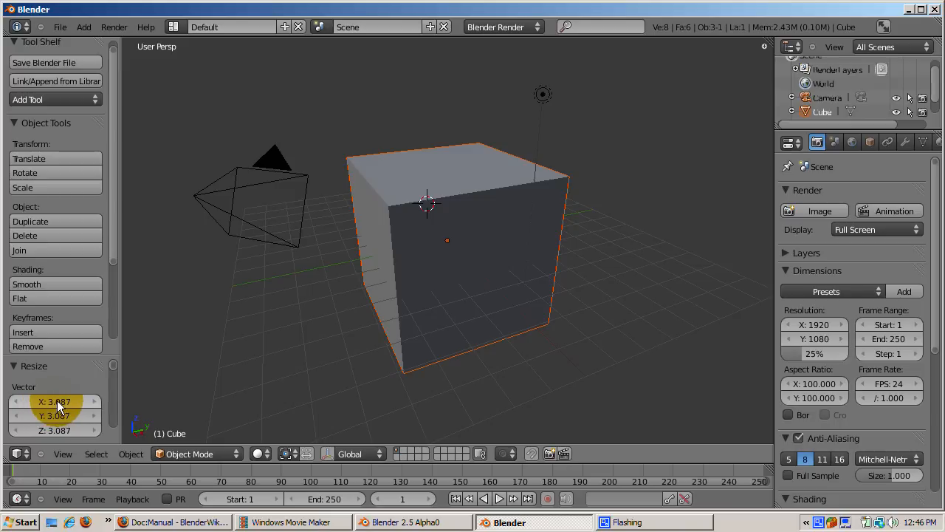
mouse_move(58, 401)
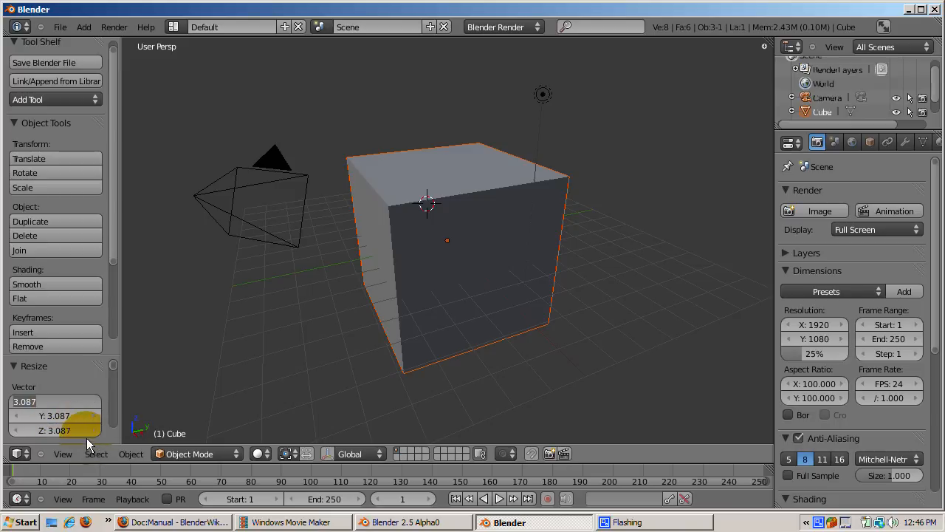
Set the Resize panel's X scale to exactly 3 and move to the Y field.
click(55, 400)
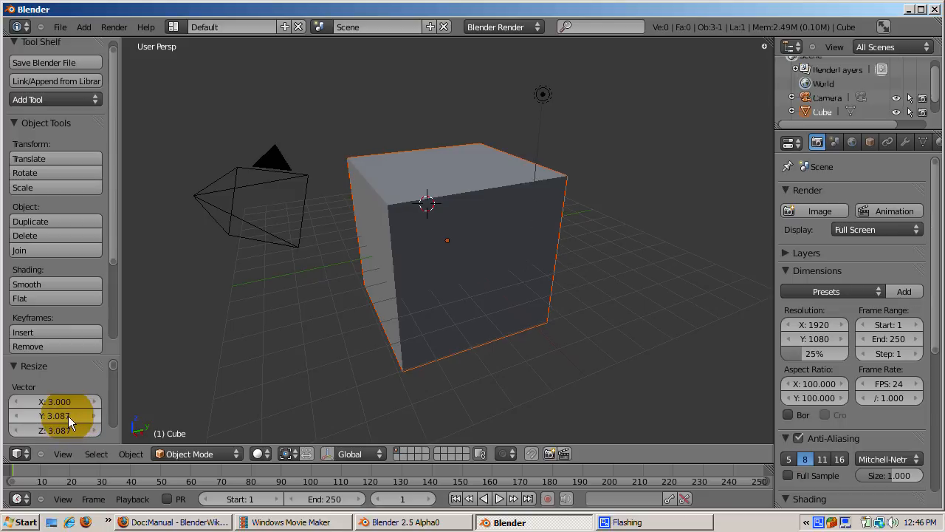
click(56, 415)
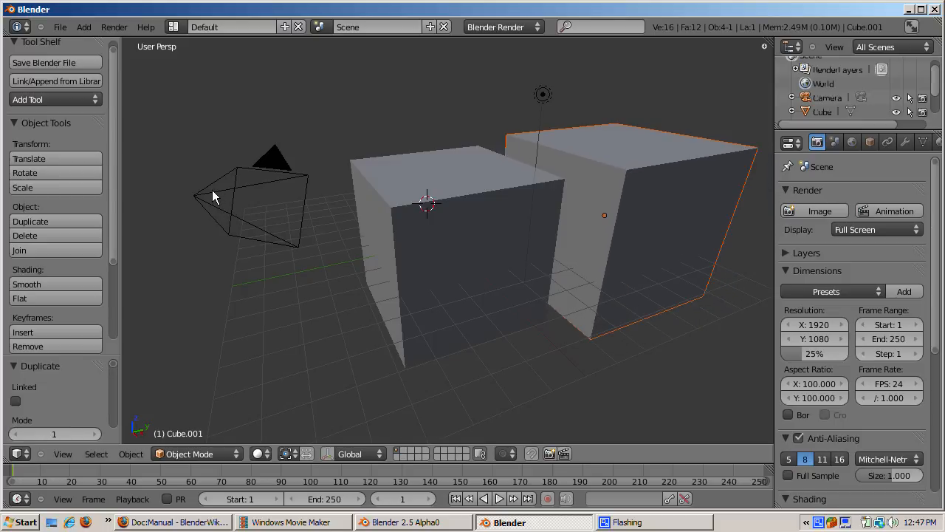
mouse_move(186, 286)
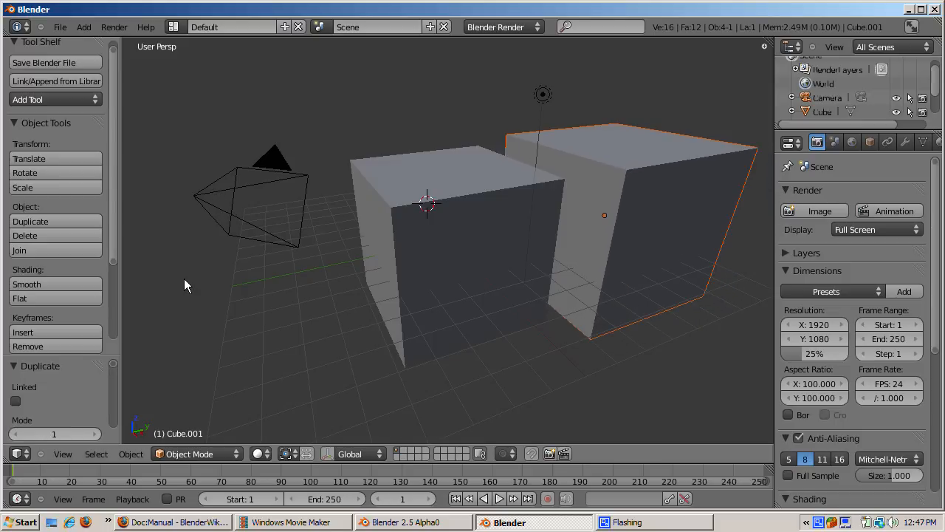
mouse_move(47, 358)
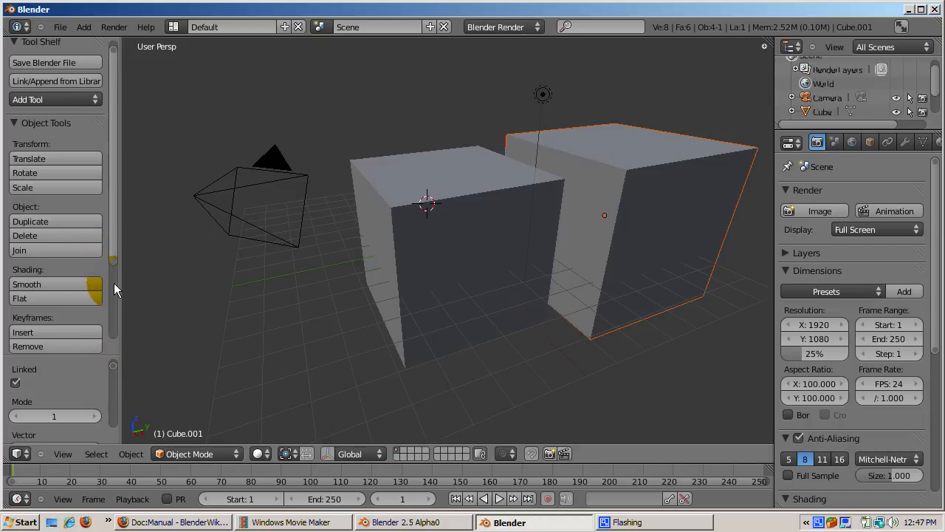
Scroll down the Duplicate operator panel to reach the Linked option.
scroll(down, 3)
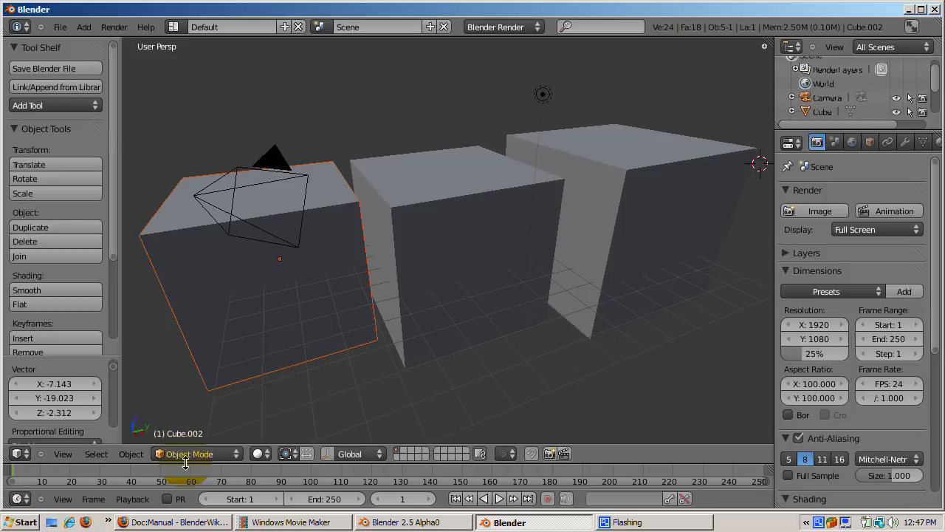
Switch Cube.002 into Sculpt Mode, then into Vertex Paint mode.
click(189, 453)
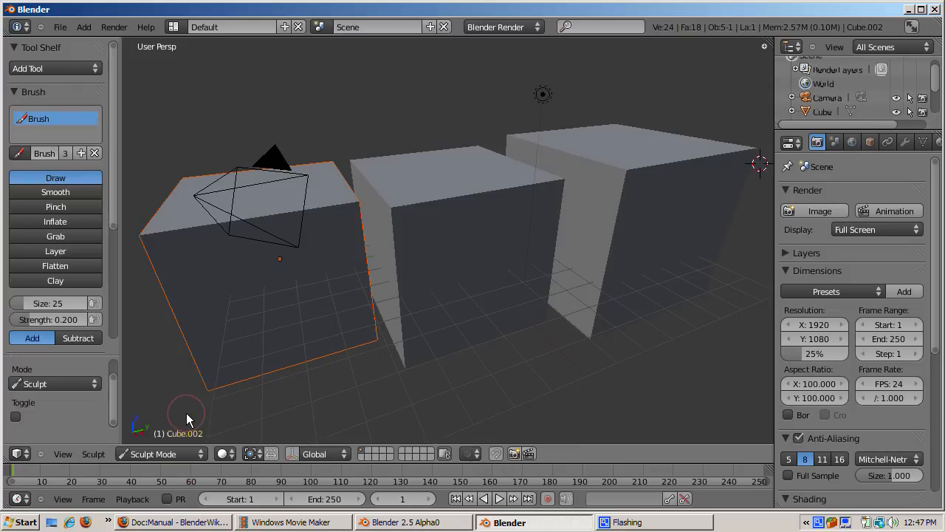
click(158, 454)
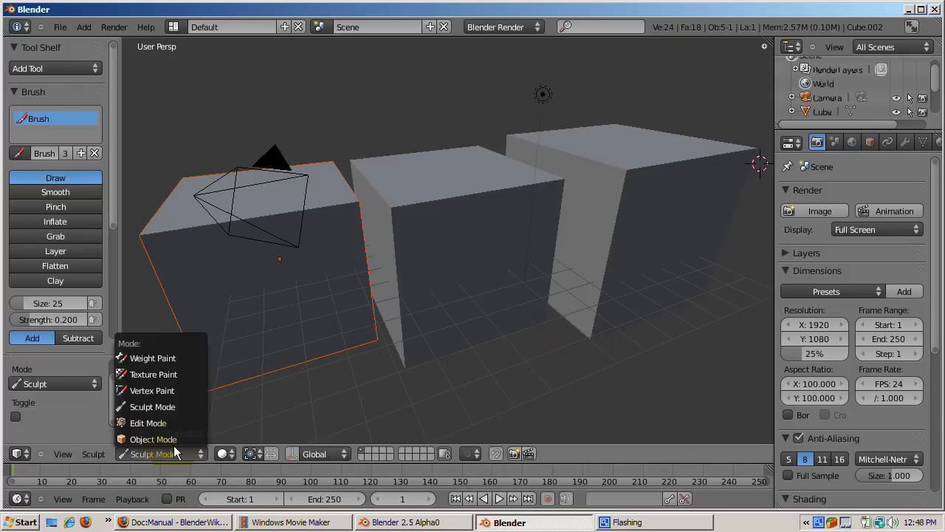
click(152, 358)
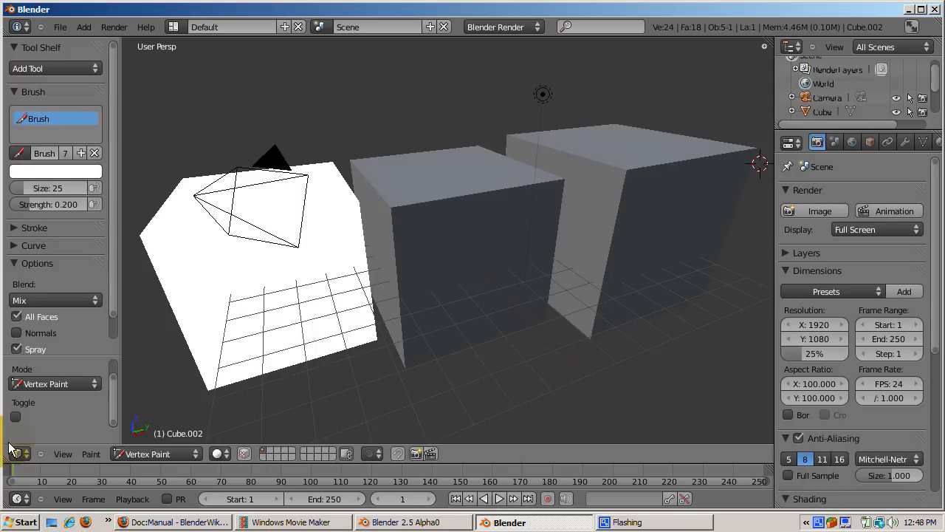
mouse_move(16, 453)
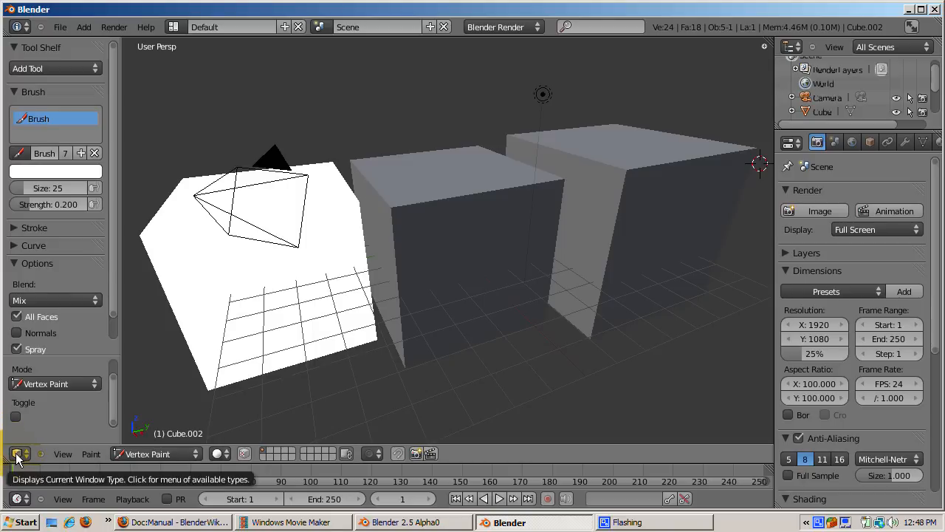
Turn the 3D view area into User Preferences on the Input tab.
click(18, 453)
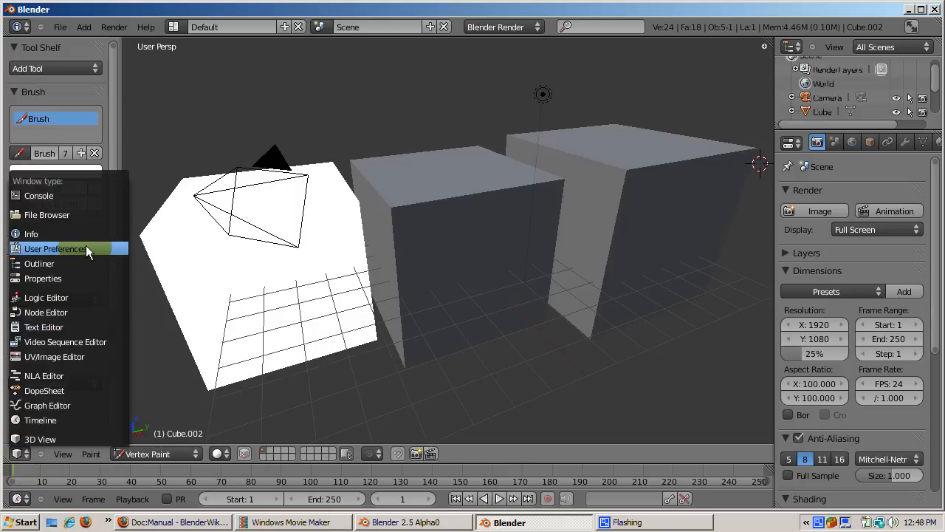
click(54, 248)
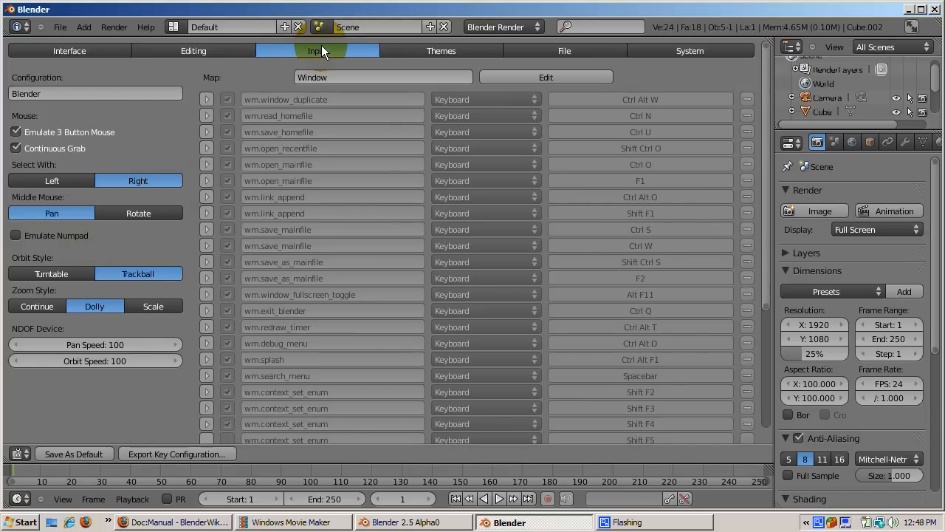
click(317, 50)
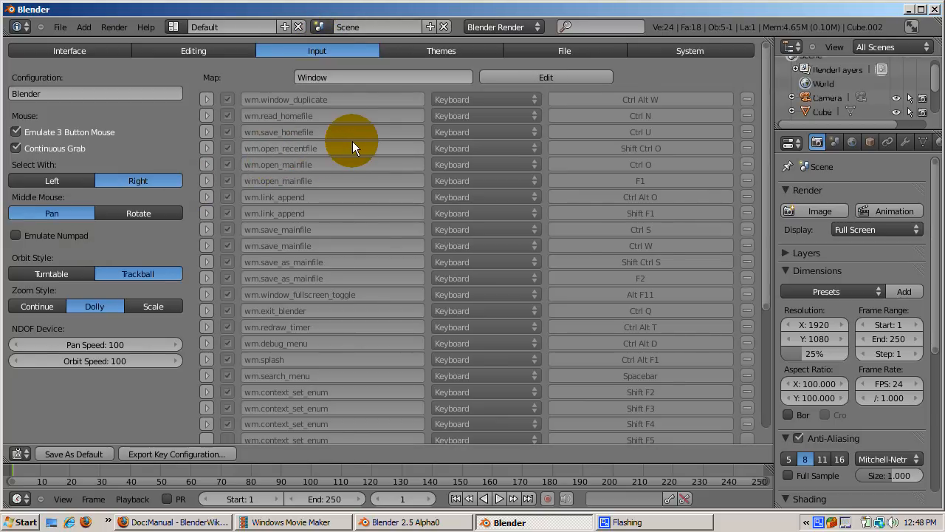
mouse_move(545, 77)
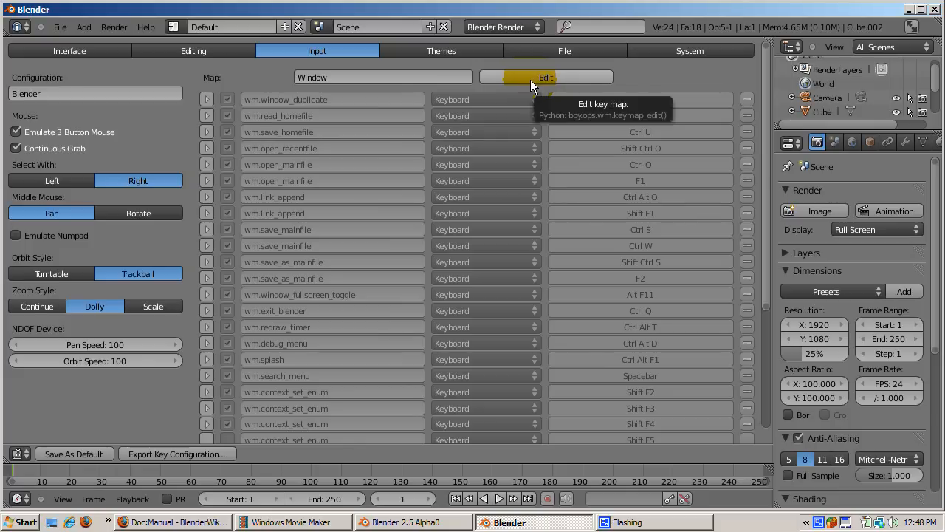
Make the Window key map editable and add Shift to the Ctrl W wm.save_mainfile shortcut.
click(545, 77)
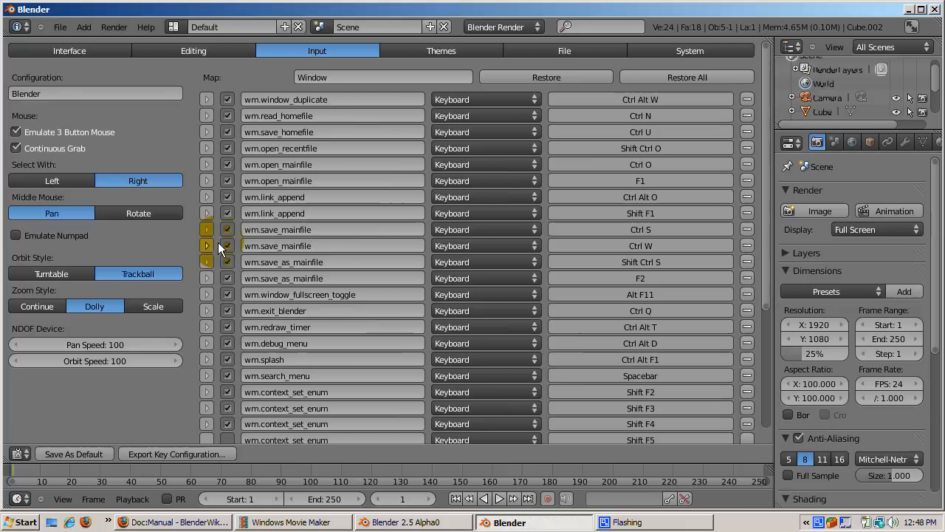
click(207, 245)
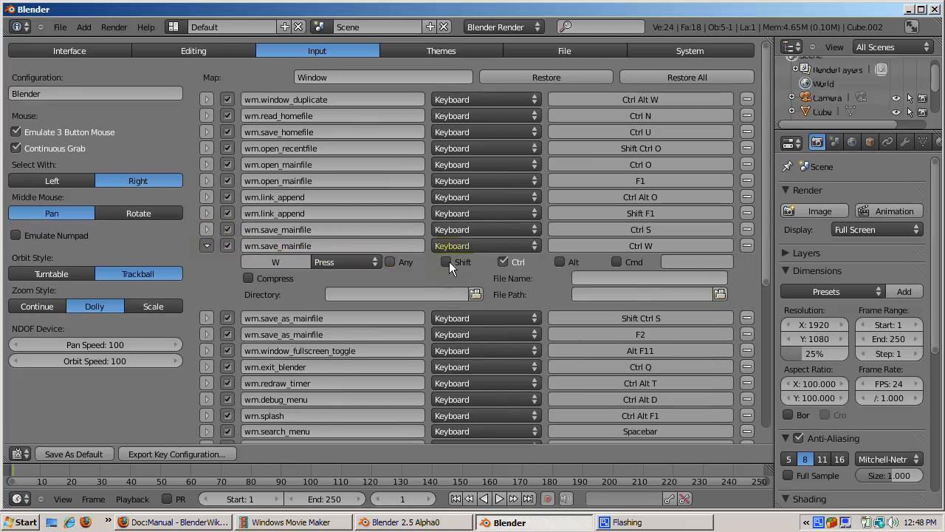
mouse_move(445, 261)
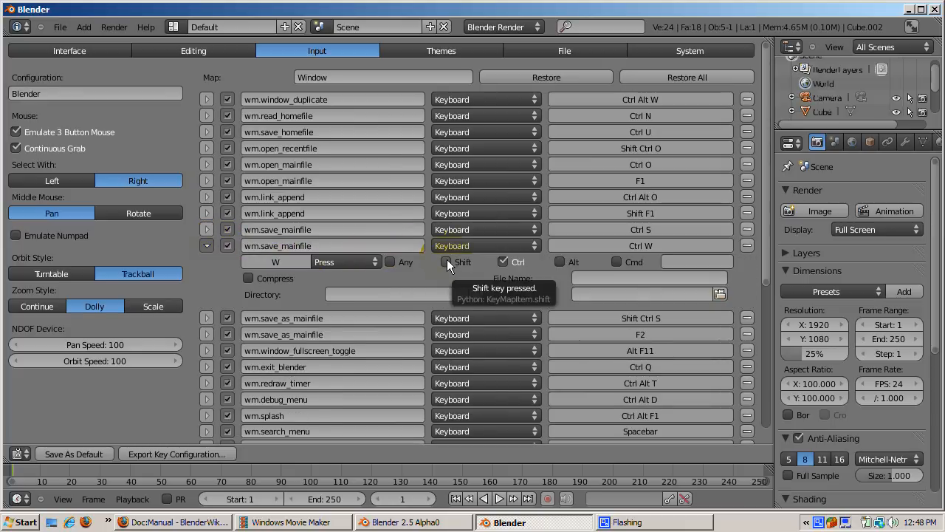
click(449, 262)
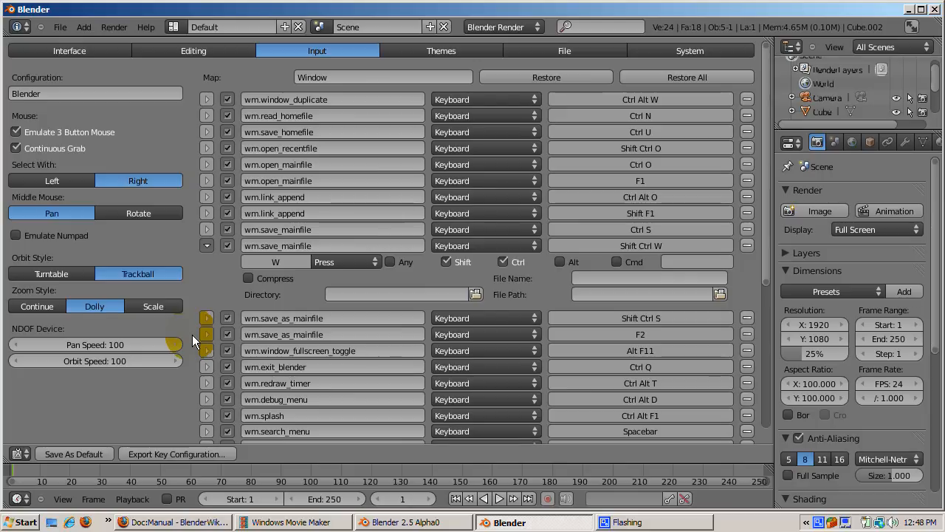
mouse_move(175, 454)
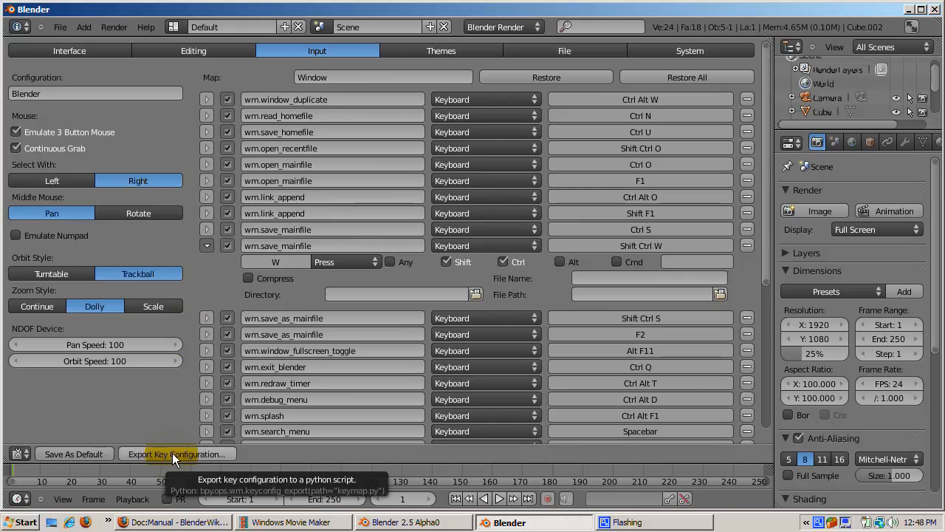
mouse_move(162, 417)
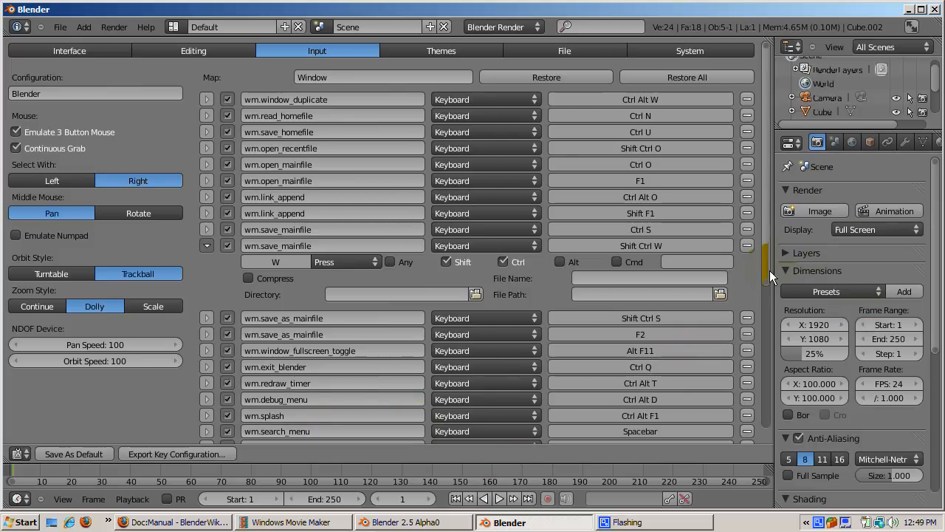
scroll(down, 3)
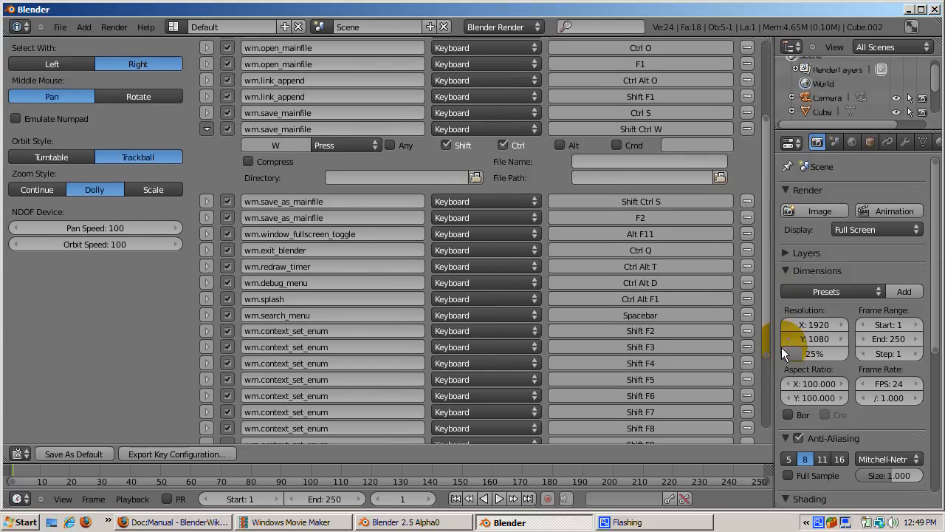